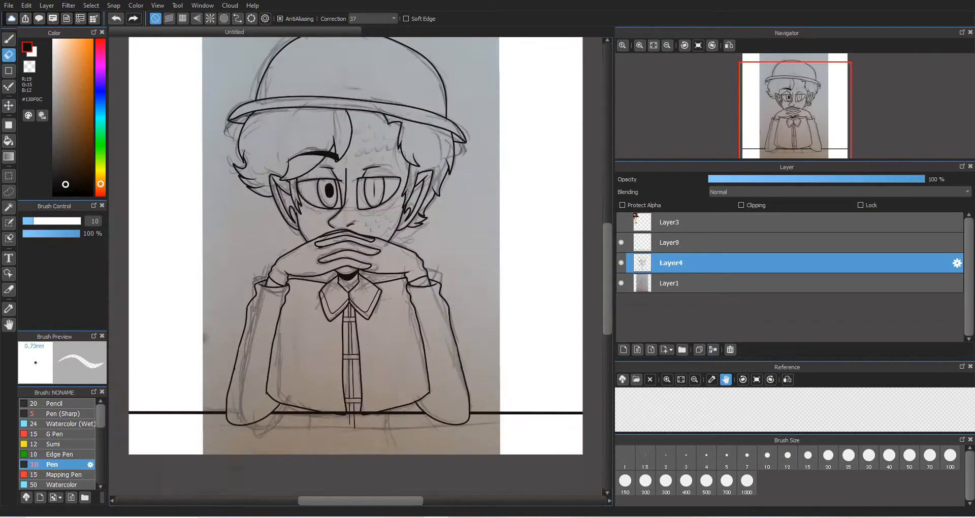
Step: Pick the Pen brush on Layer4 to ink black outlines of the face, hat, hands and collar
left_click(623, 349)
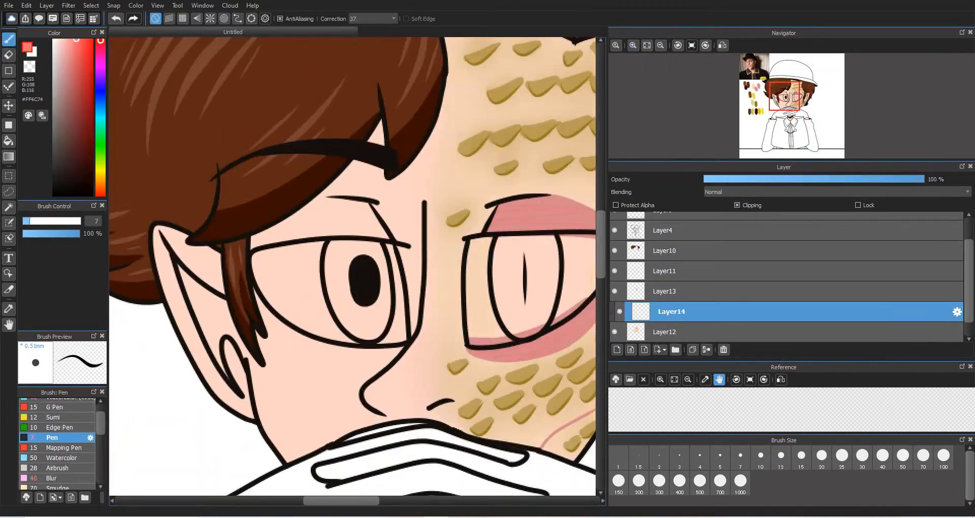
Step: Switch to the Watercolor (Wet) brush on Layer14 for soft eye shading and cheek blush
left_click(62, 418)
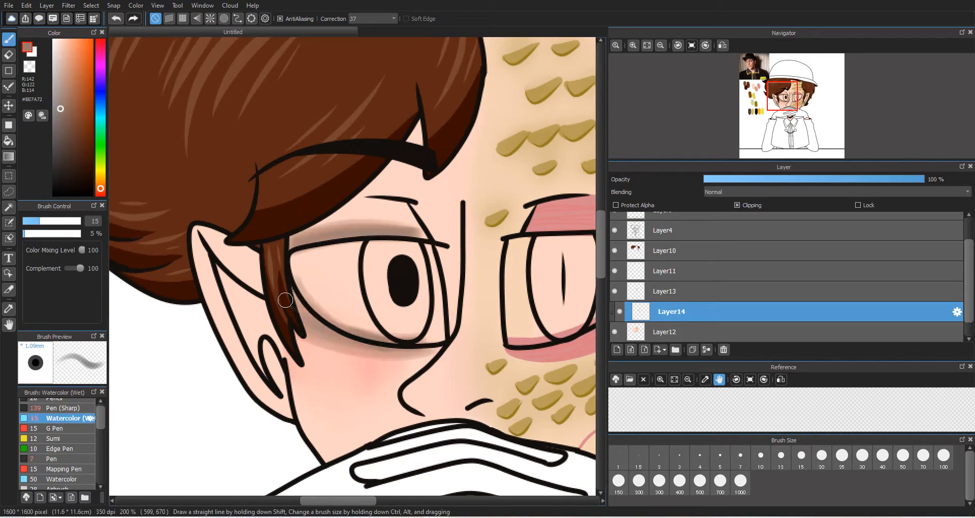